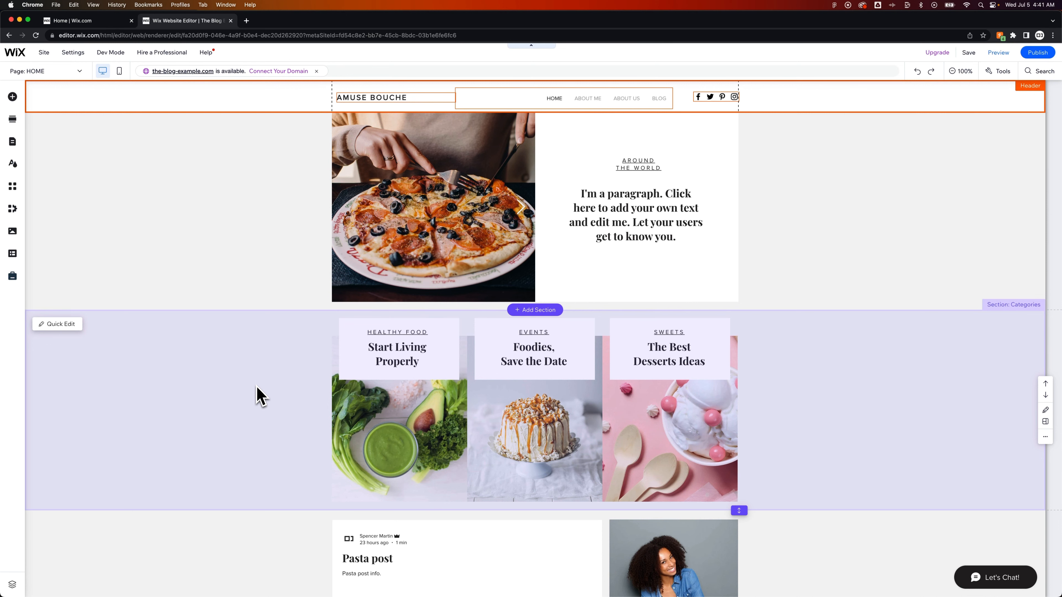
{"action": "mouse_move", "coordinate": [269, 356]}
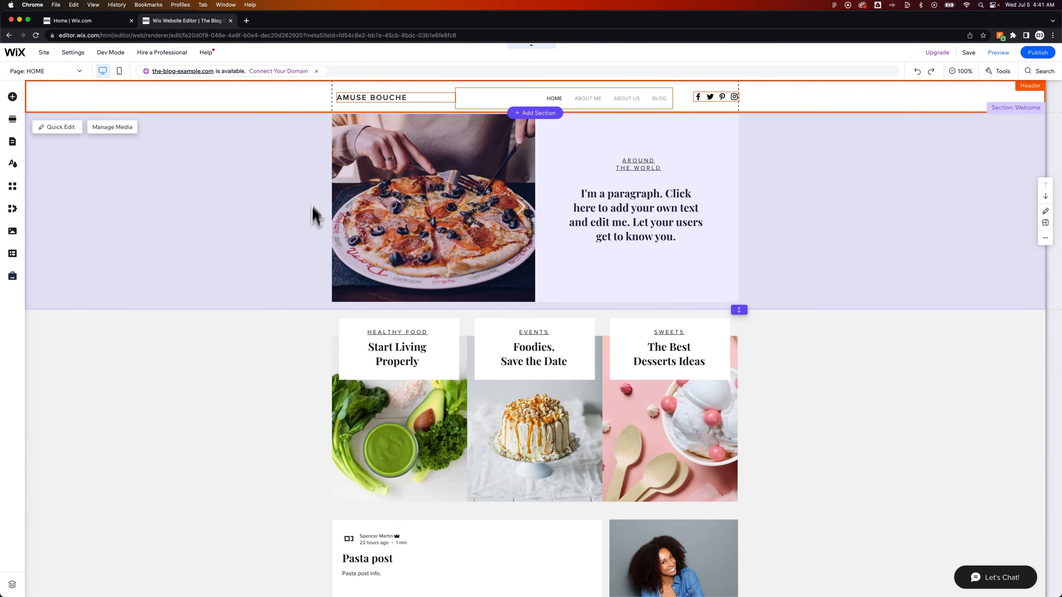
- Select the site header and bring up the Add Elements panel on Image > Upload & Import
{"action": "left_click", "coordinate": [372, 97]}
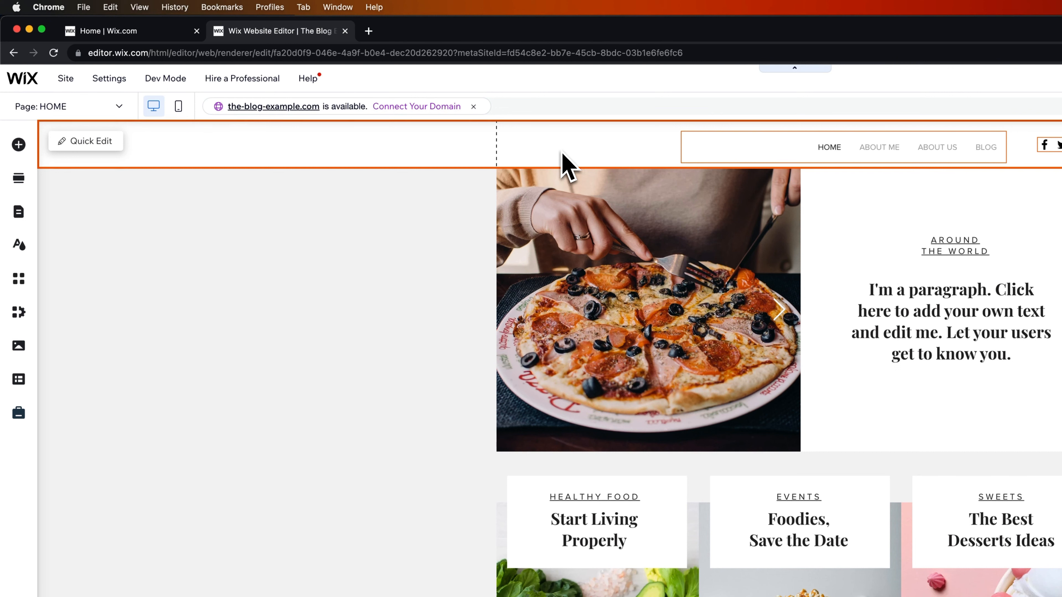
{"action": "mouse_move", "coordinate": [135, 156]}
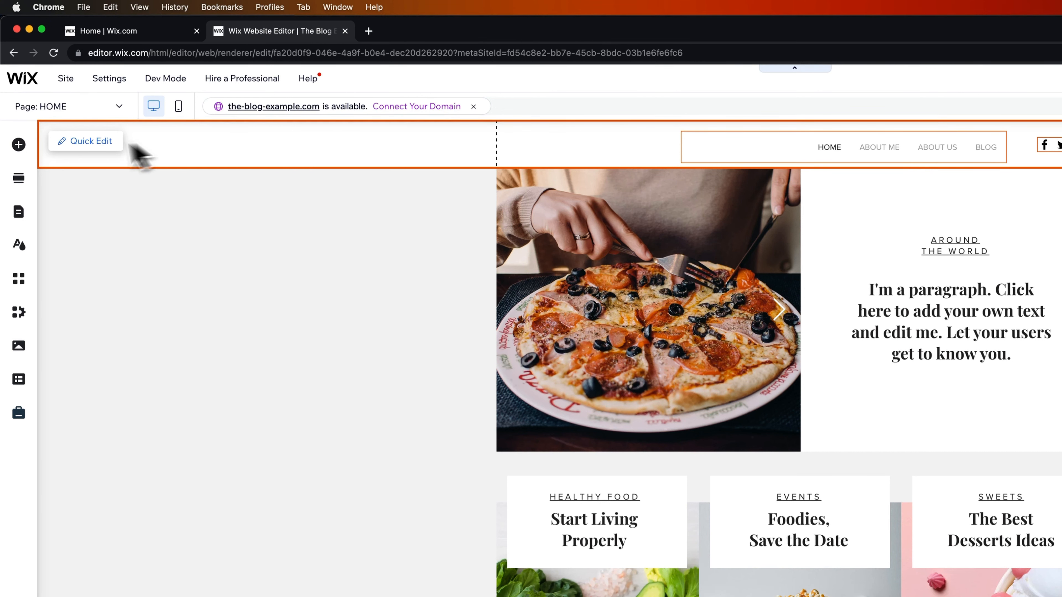
{"action": "mouse_move", "coordinate": [19, 145]}
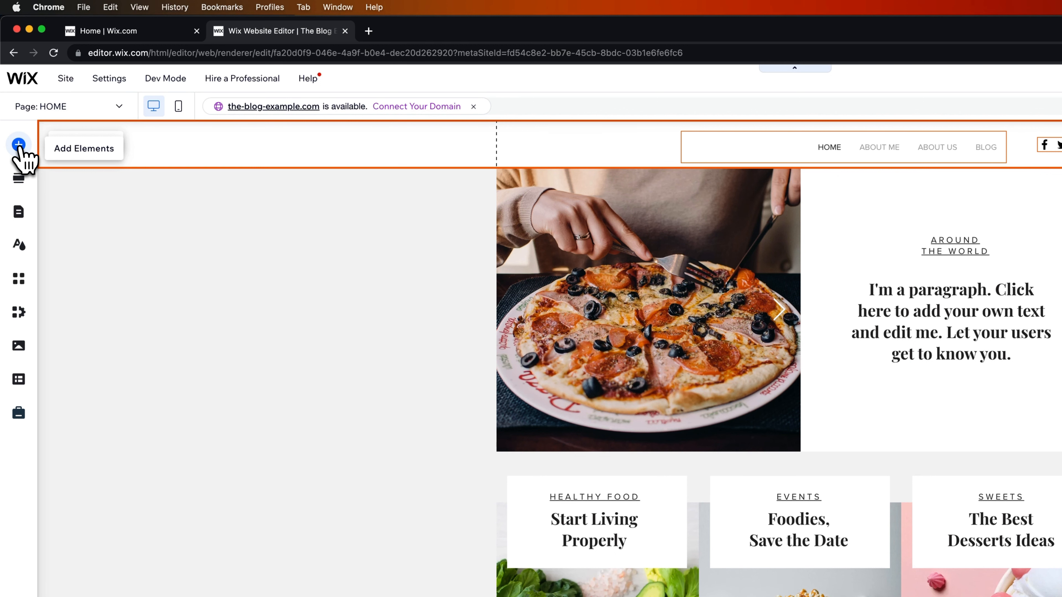
{"action": "left_click", "coordinate": [19, 144]}
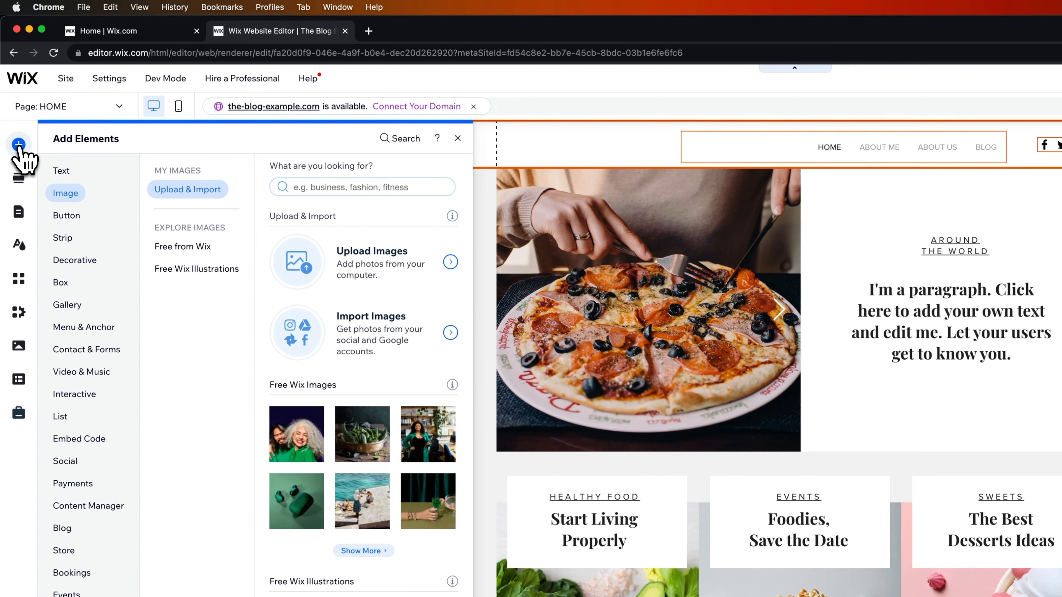
{"action": "mouse_move", "coordinate": [143, 207]}
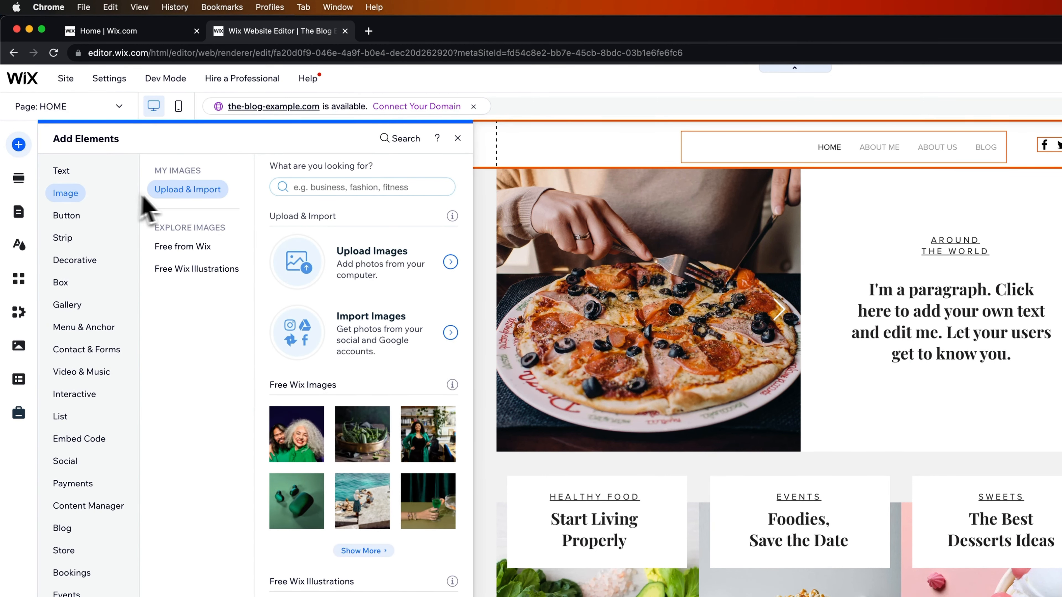
{"action": "mouse_move", "coordinate": [185, 206]}
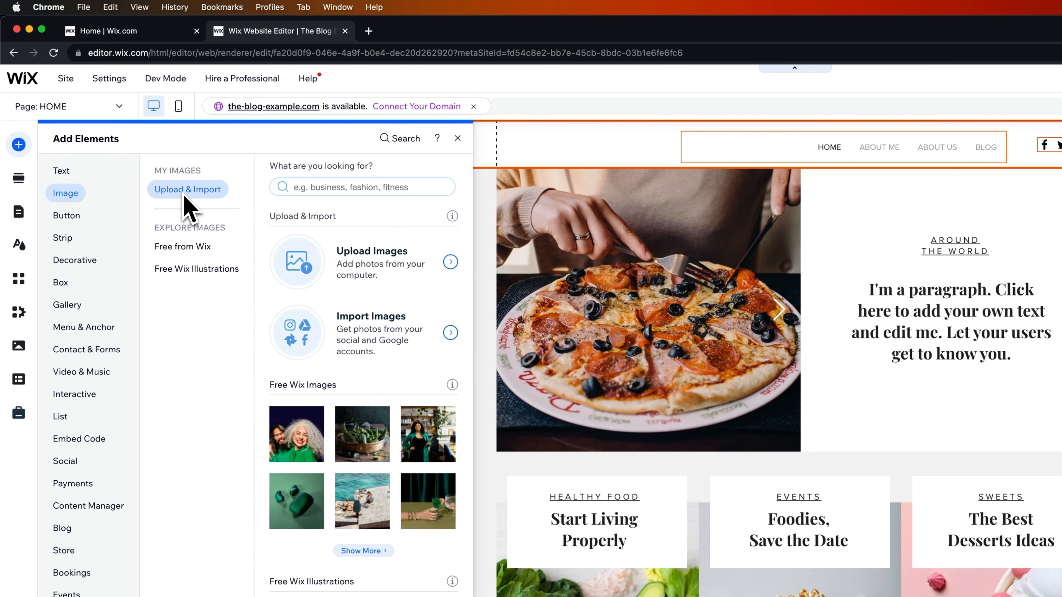
{"action": "mouse_move", "coordinate": [351, 248]}
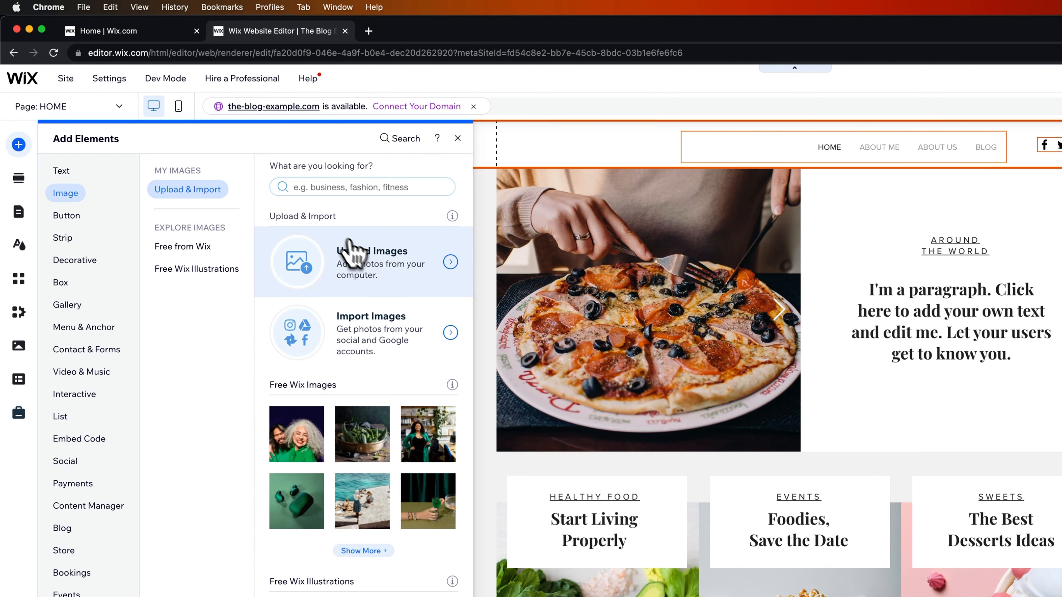
- Upload pb-logo-bw-01.svg from the computer into Site Files via the media chooser
{"action": "left_click", "coordinate": [354, 262]}
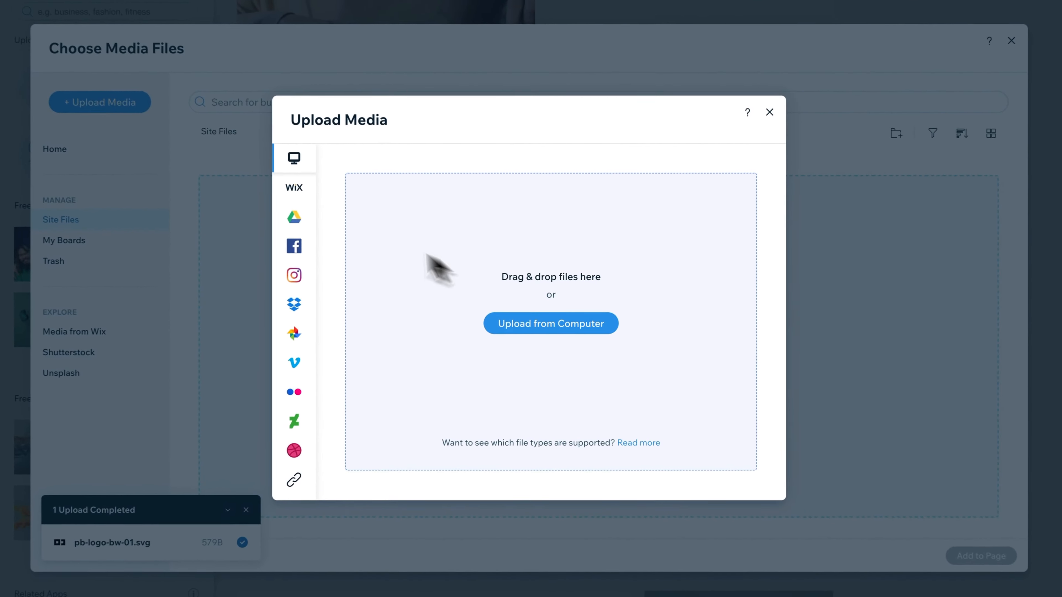
{"action": "left_click", "coordinate": [769, 113]}
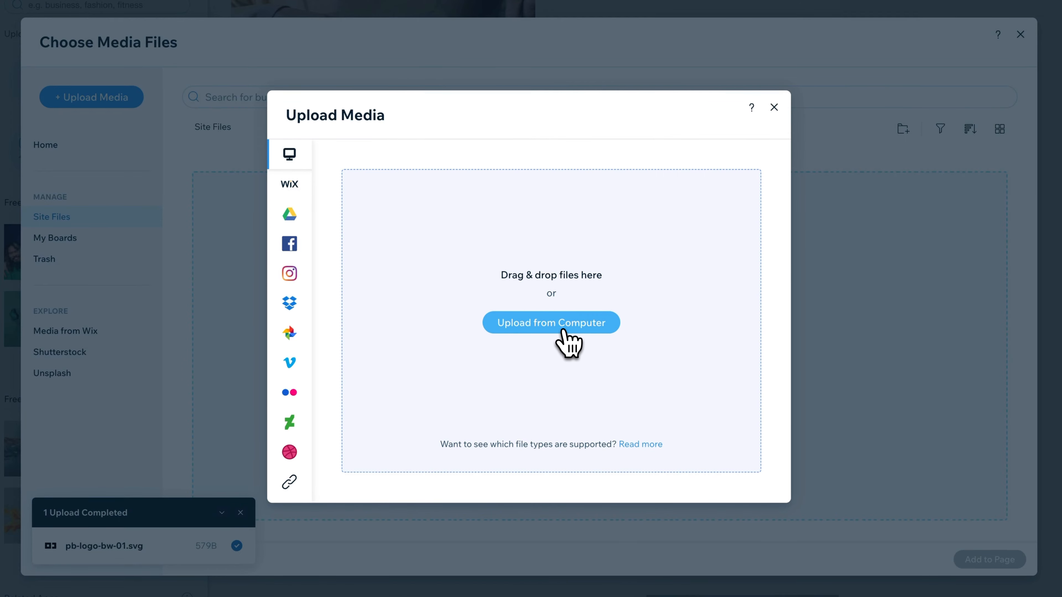
{"action": "mouse_move", "coordinate": [565, 343]}
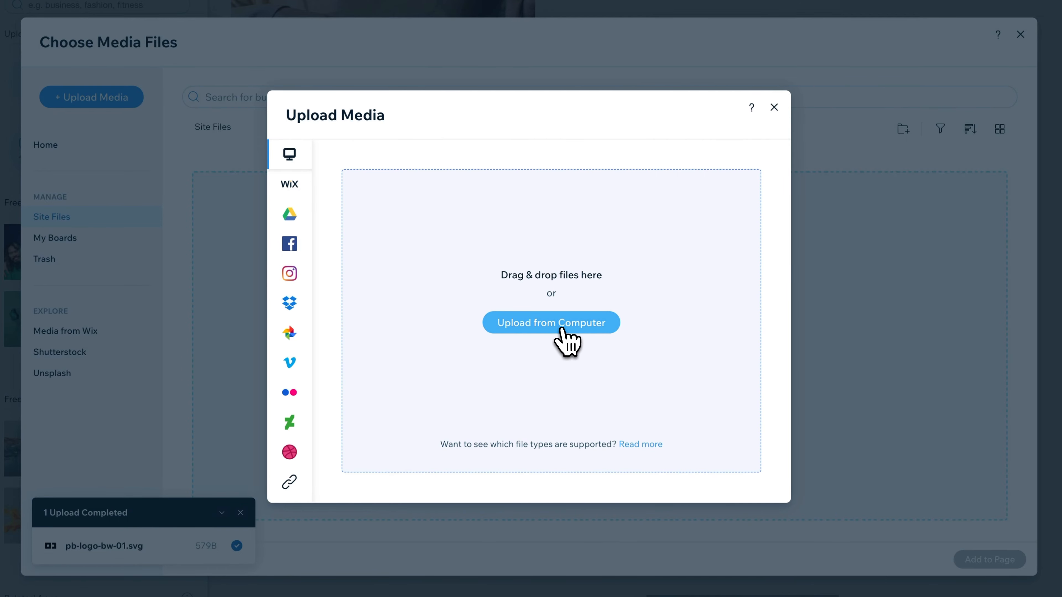
{"action": "left_click", "coordinate": [551, 322]}
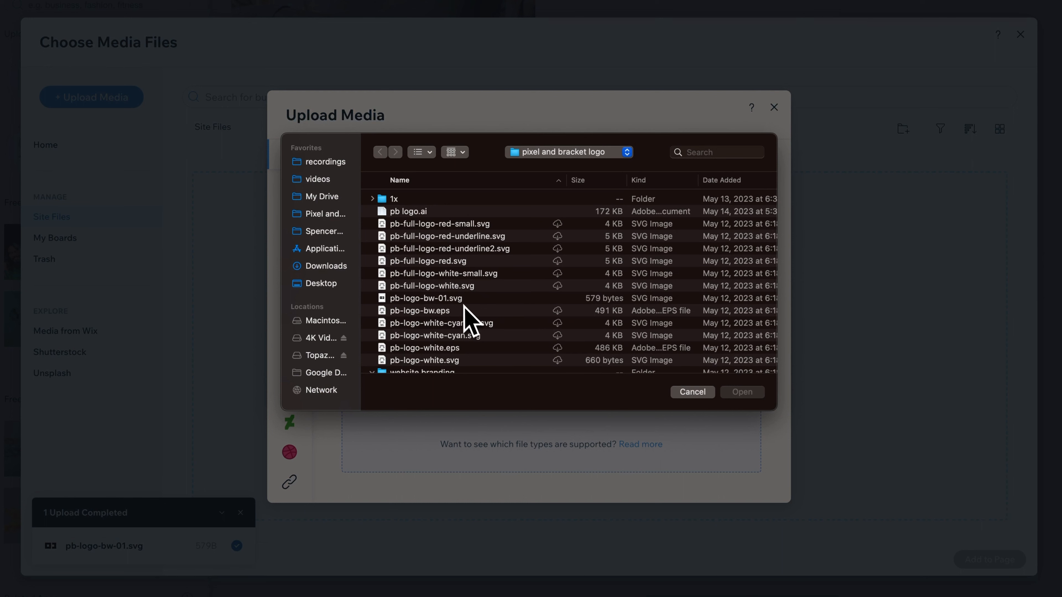
{"action": "left_click", "coordinate": [426, 299]}
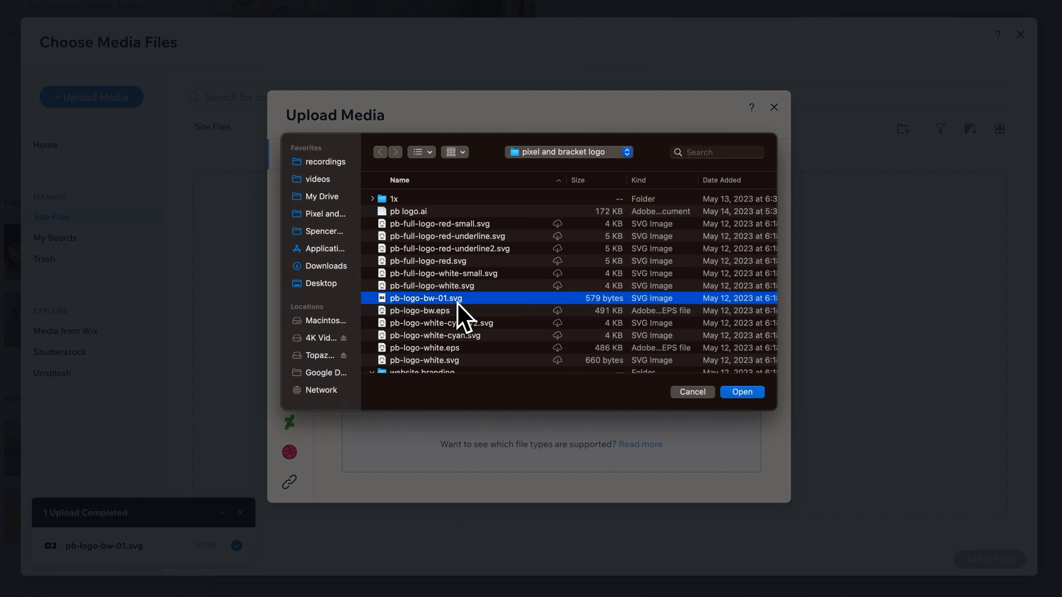
{"action": "mouse_move", "coordinate": [476, 313]}
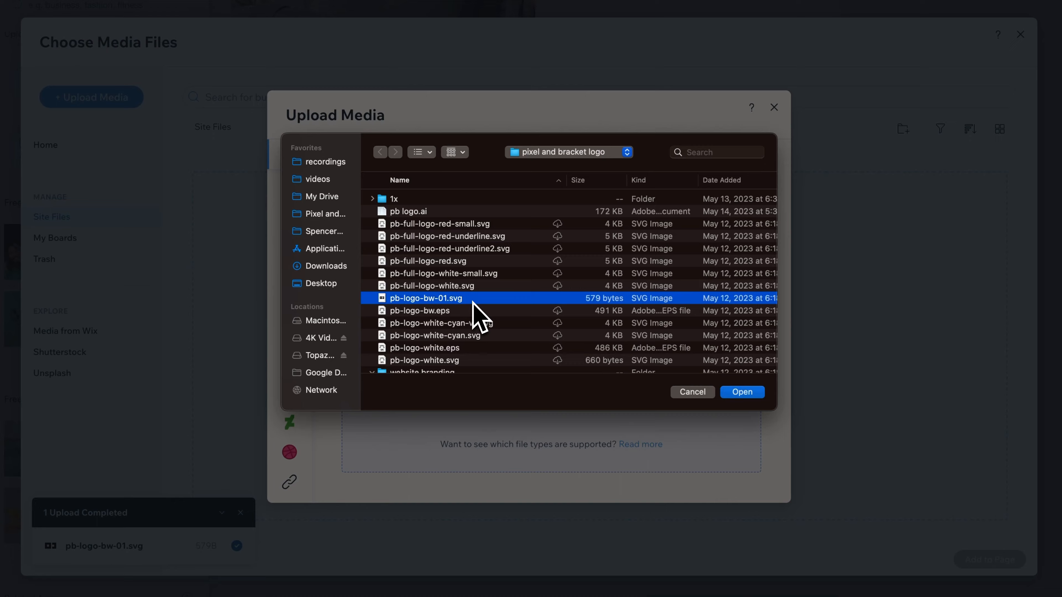
{"action": "left_click", "coordinate": [743, 391]}
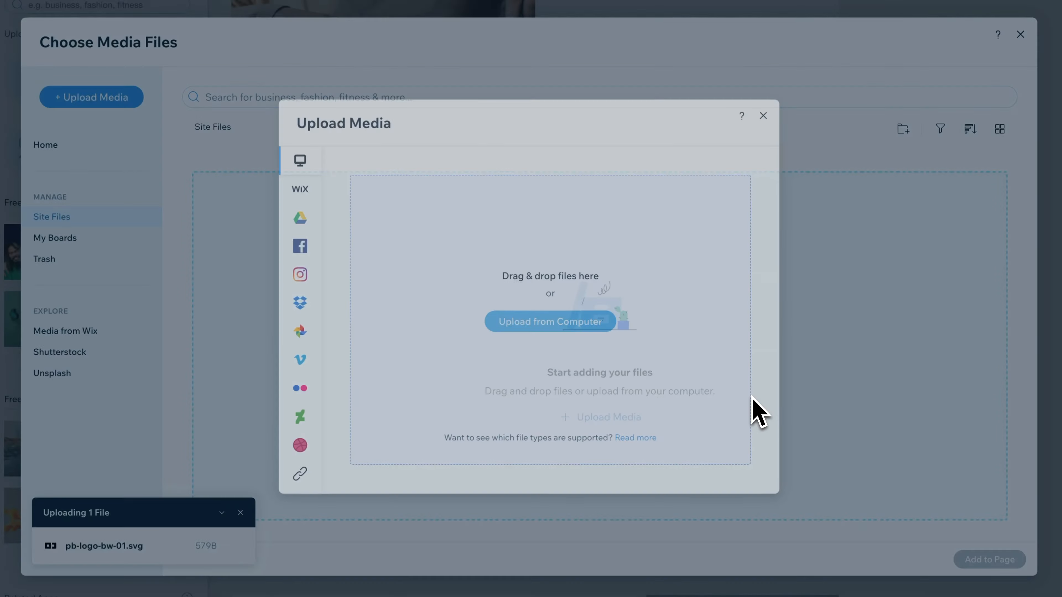
{"action": "left_click", "coordinate": [762, 116]}
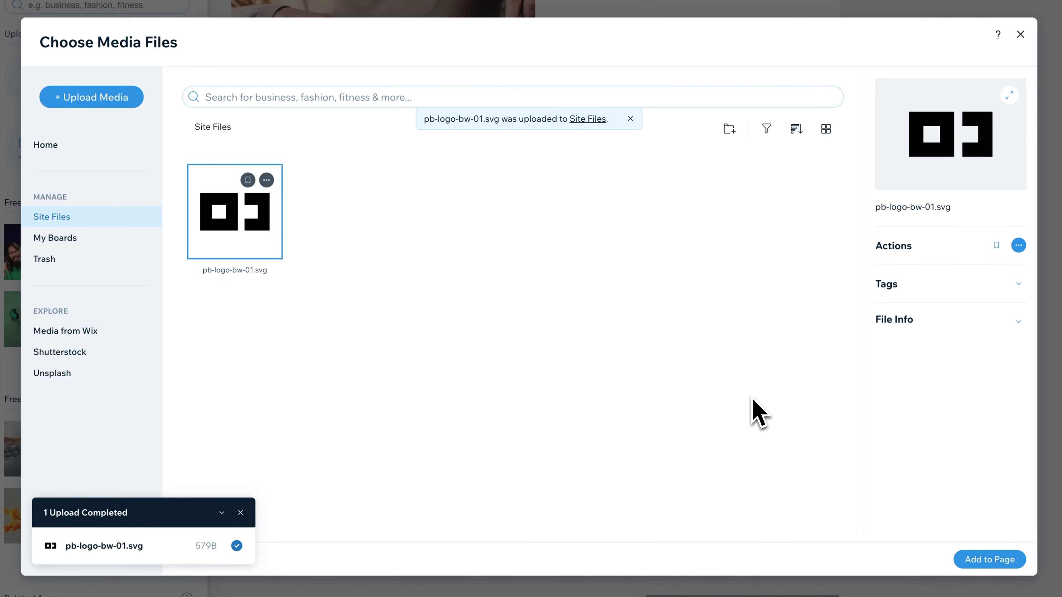
{"action": "mouse_move", "coordinate": [441, 294]}
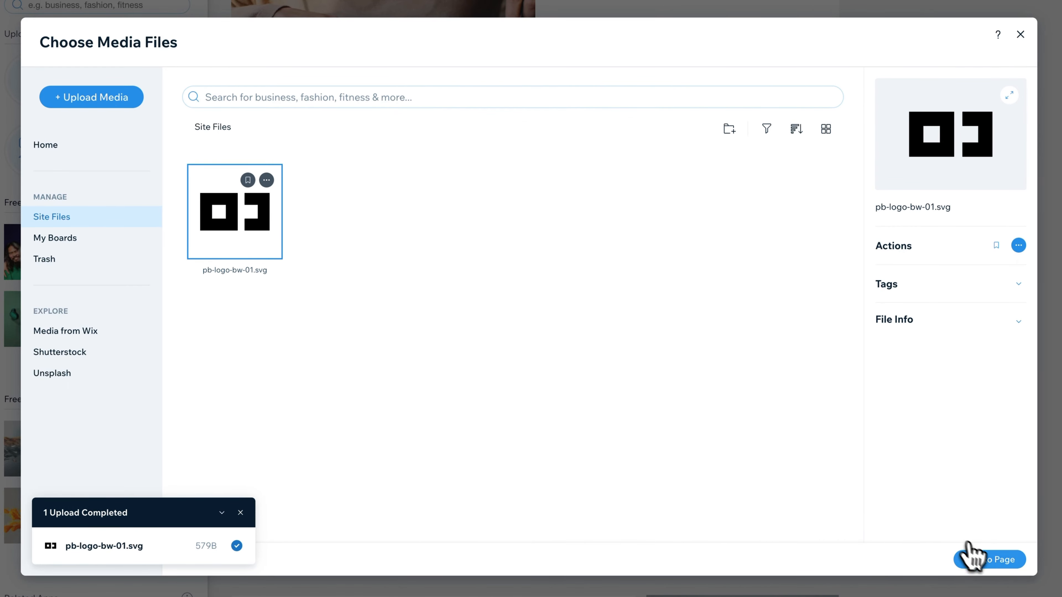
- Place the uploaded logo in the header and shrink it to about 60 px wide beside the menu
{"action": "left_click", "coordinate": [988, 560]}
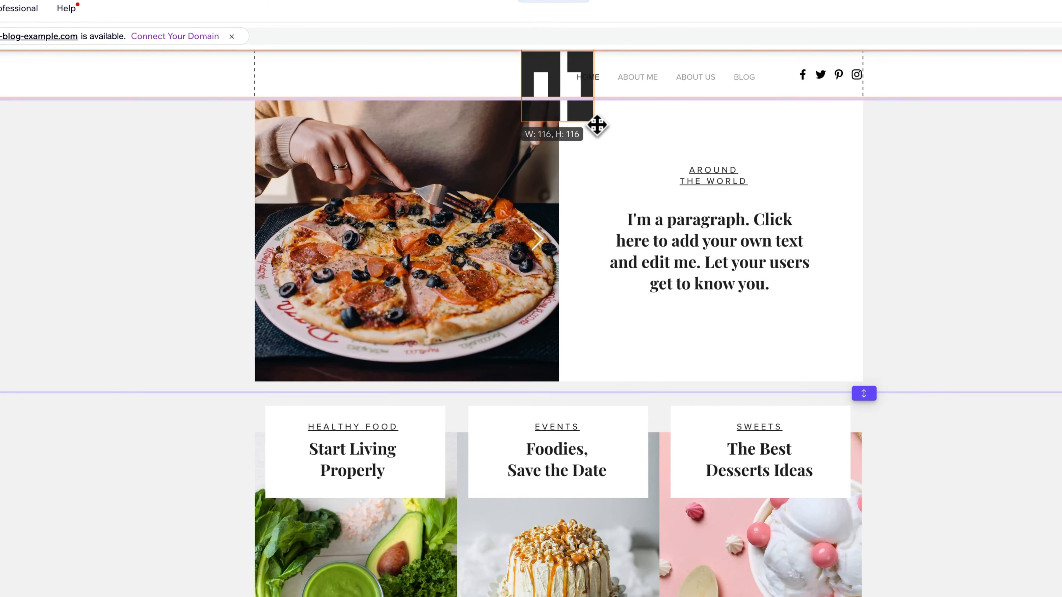
{"action": "left_click_drag", "start_coordinate": [596, 126], "coordinate": [562, 93]}
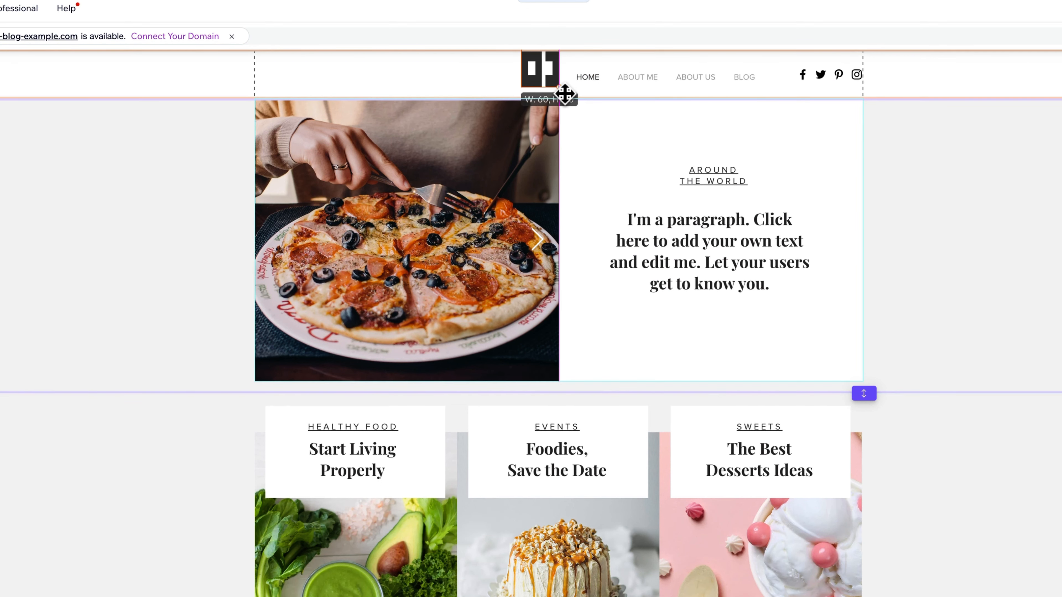
{"action": "left_click", "coordinate": [539, 71]}
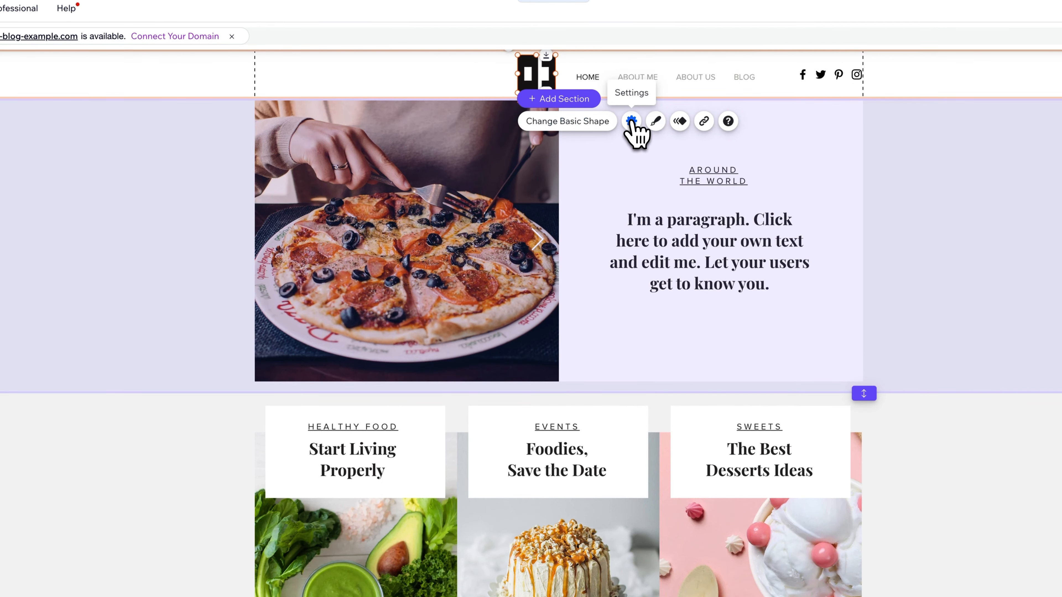
- Keep the logo's original proportions and link it to Page > HOME (This), opening in the current window
{"action": "left_click", "coordinate": [631, 121]}
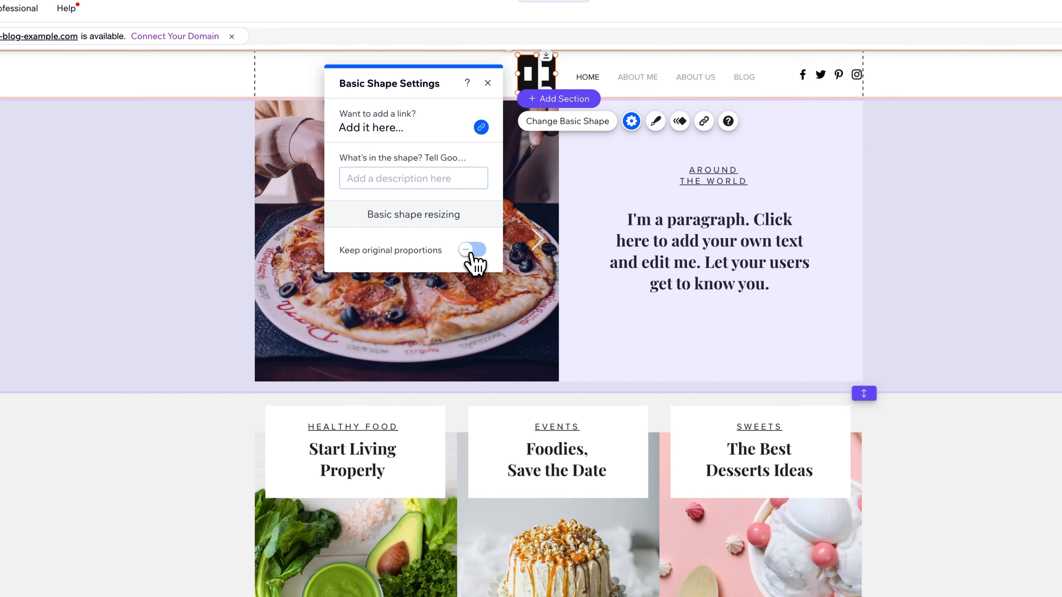
{"action": "left_click", "coordinate": [471, 250]}
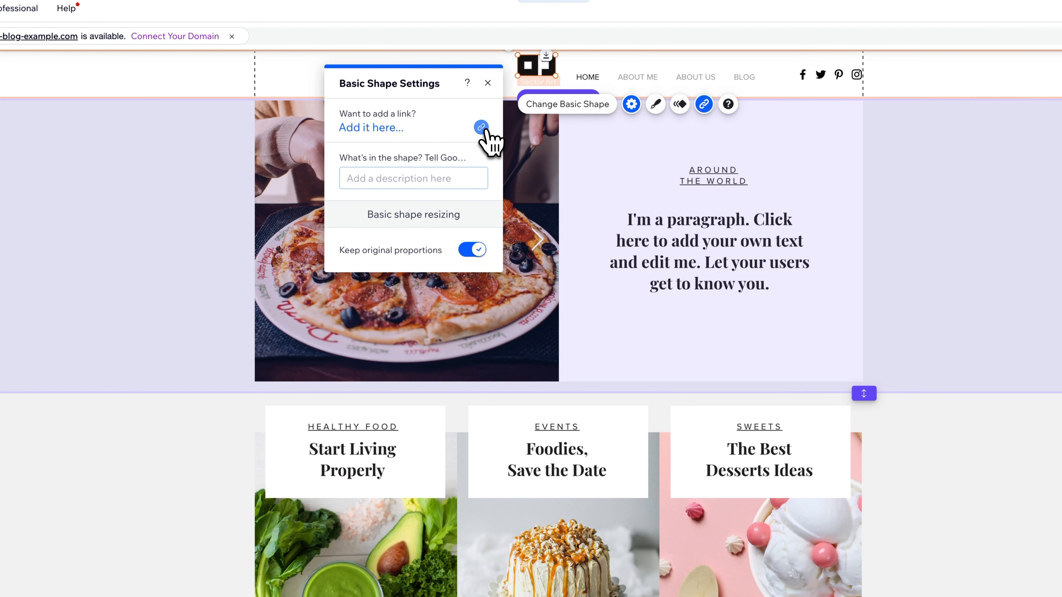
{"action": "left_click", "coordinate": [481, 127]}
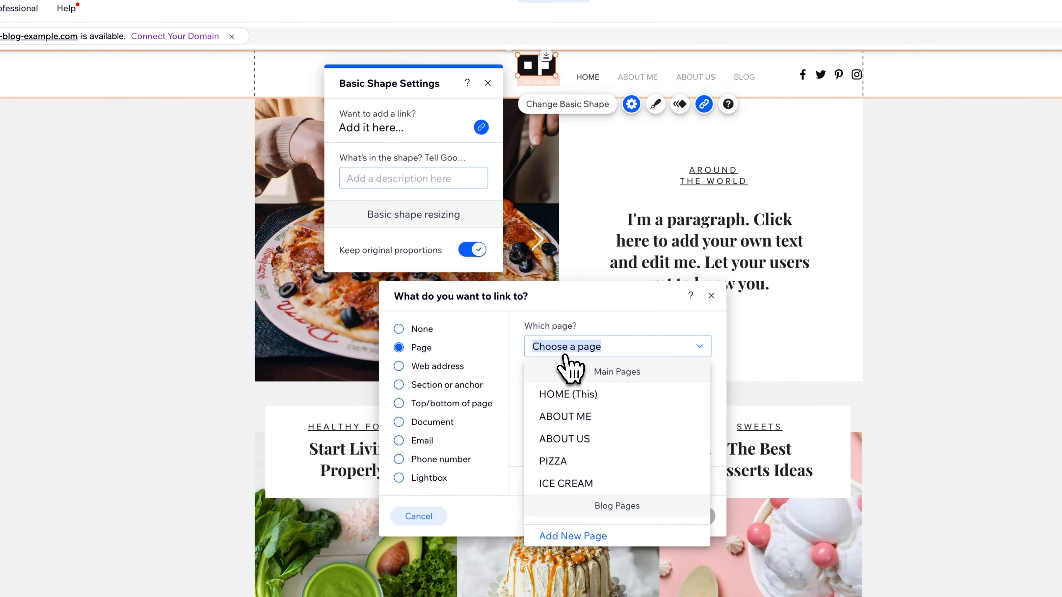
{"action": "left_click", "coordinate": [568, 395]}
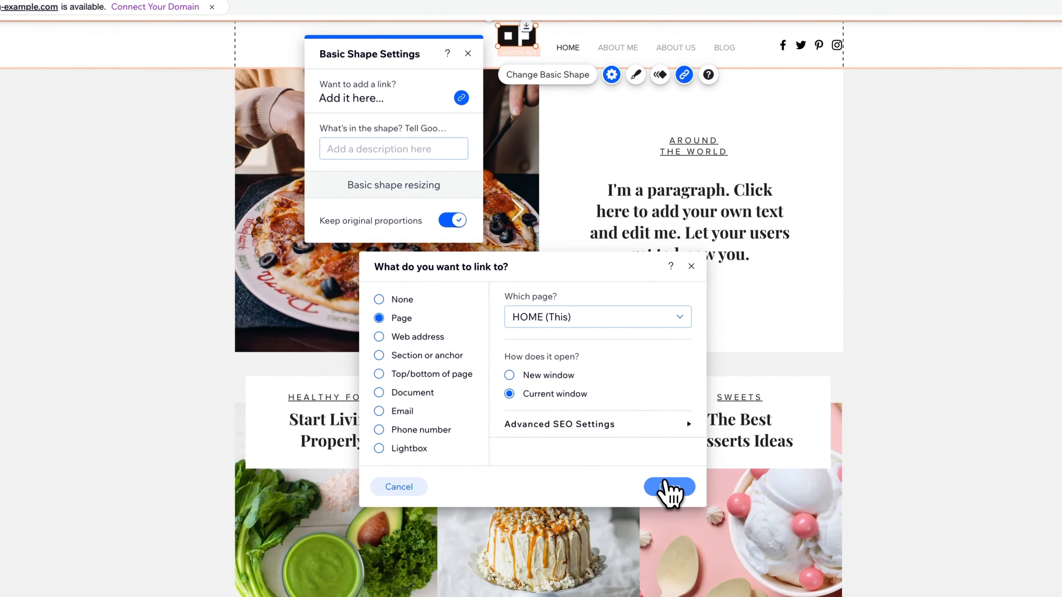
{"action": "left_click", "coordinate": [670, 486]}
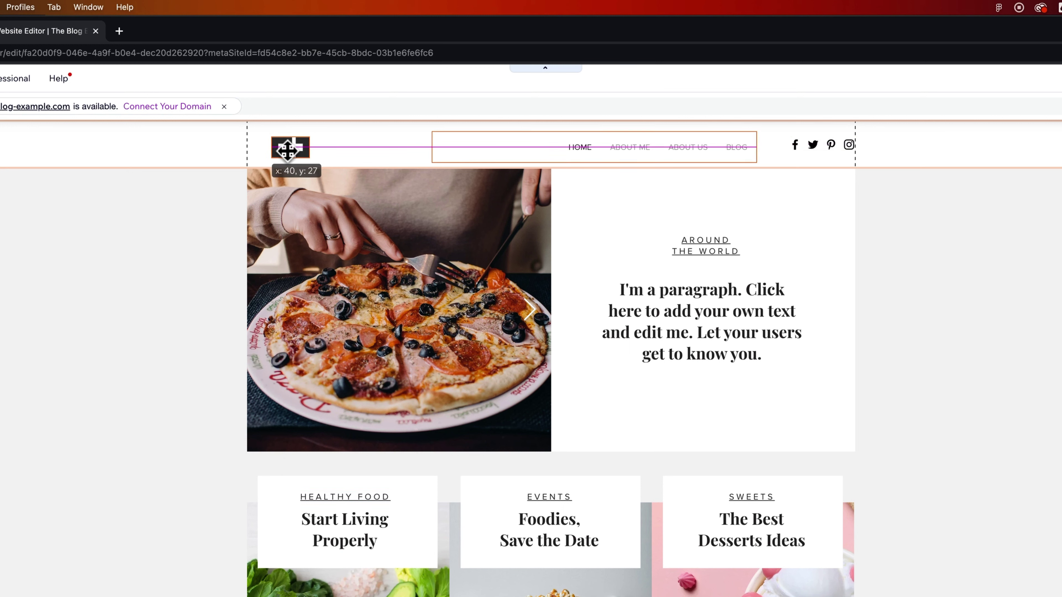
- Move the logo to the left edge of the header content, level with the menu
{"action": "left_click_drag", "start_coordinate": [290, 147], "coordinate": [266, 147]}
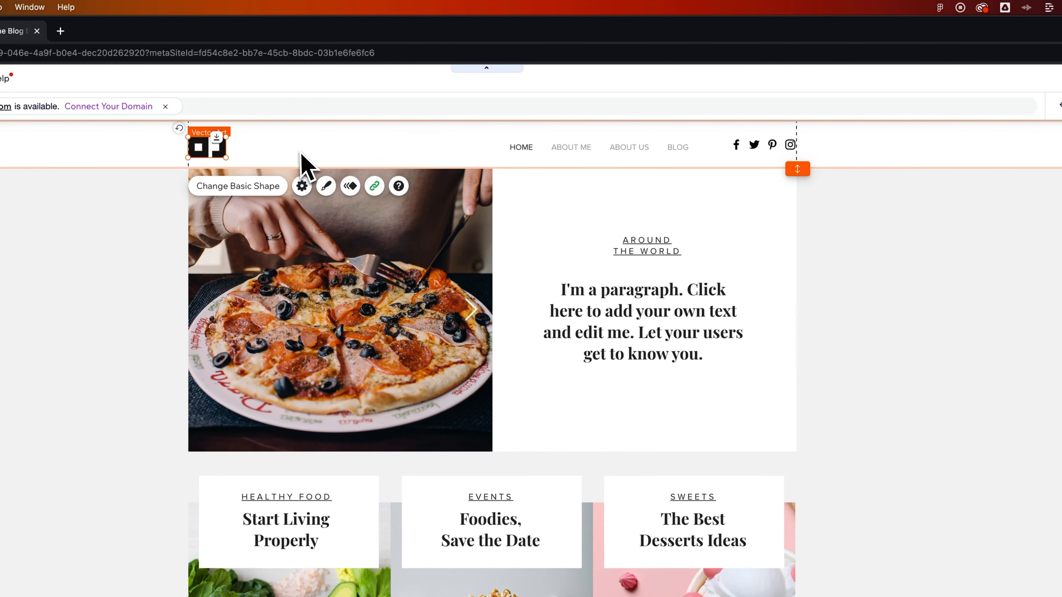
{"action": "mouse_move", "coordinate": [798, 170]}
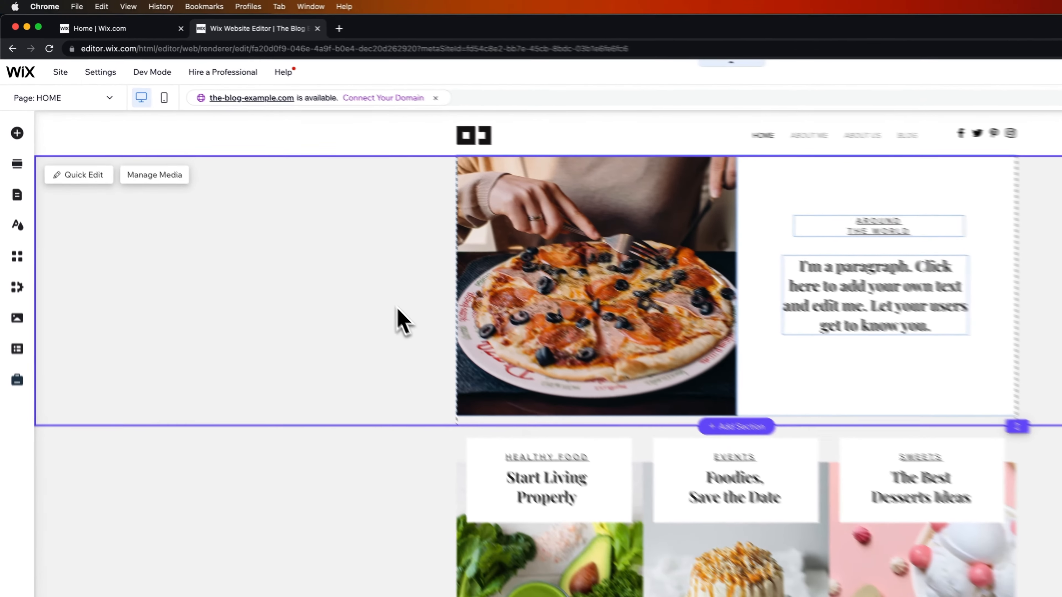
{"action": "left_click", "coordinate": [101, 72]}
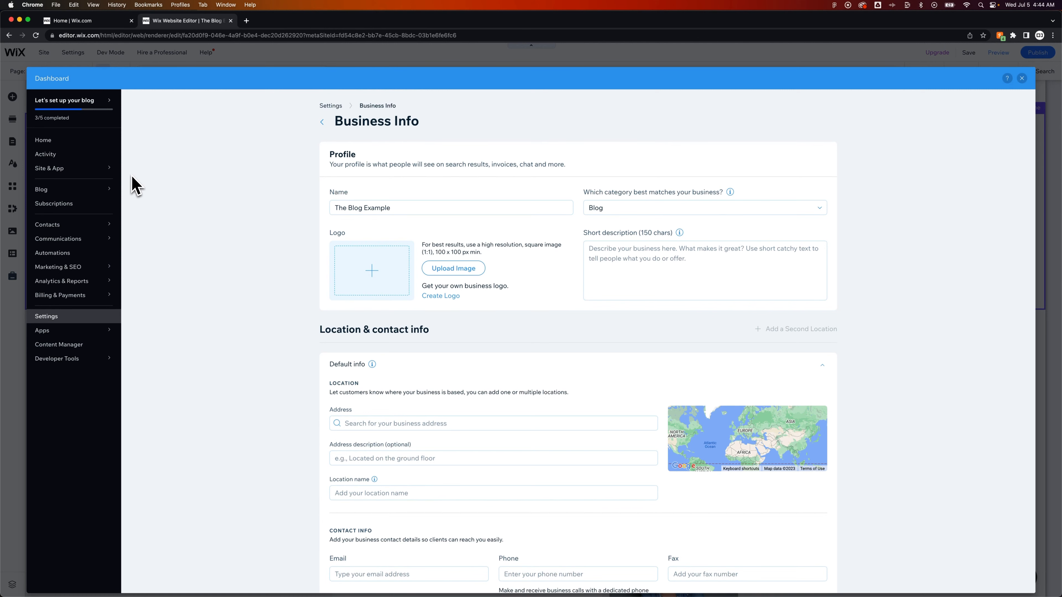
{"action": "mouse_move", "coordinate": [141, 191]}
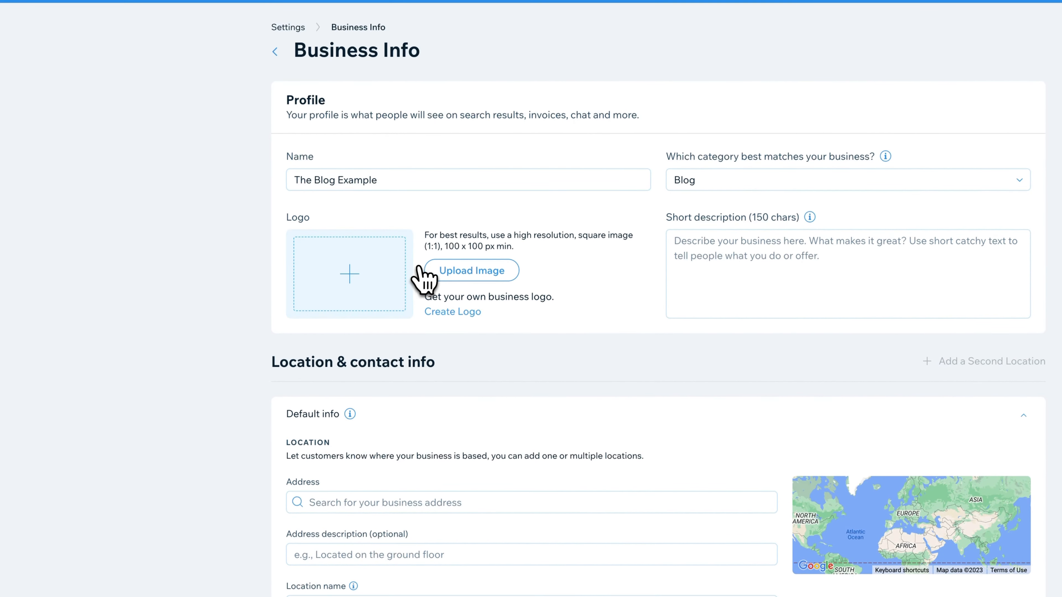
- Set pb-logo-bw-01.svg from Site Files as the Business Info logo and save
{"action": "left_click", "coordinate": [471, 270]}
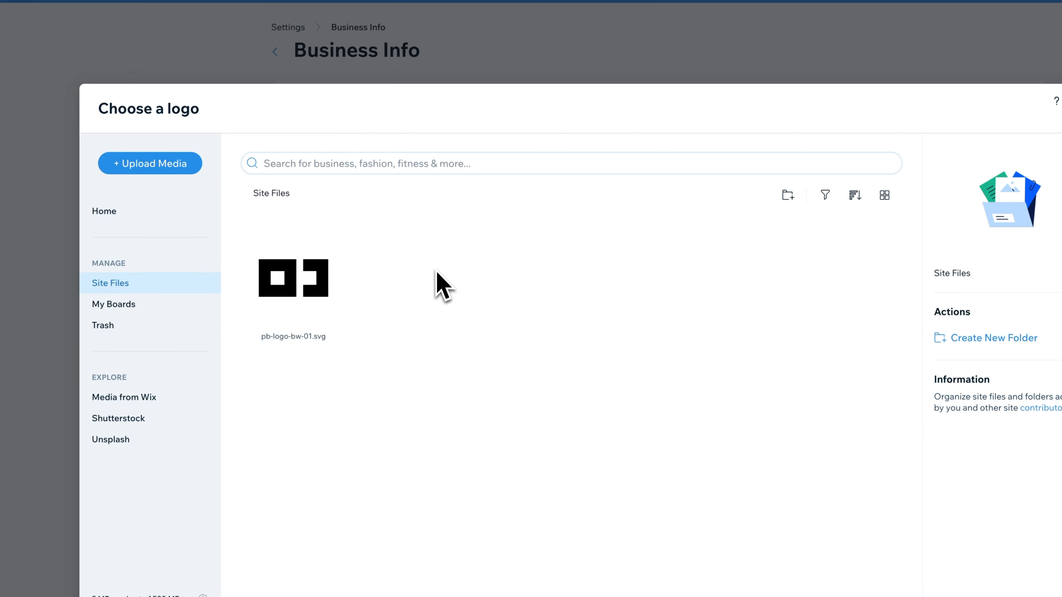
{"action": "left_click", "coordinate": [292, 280]}
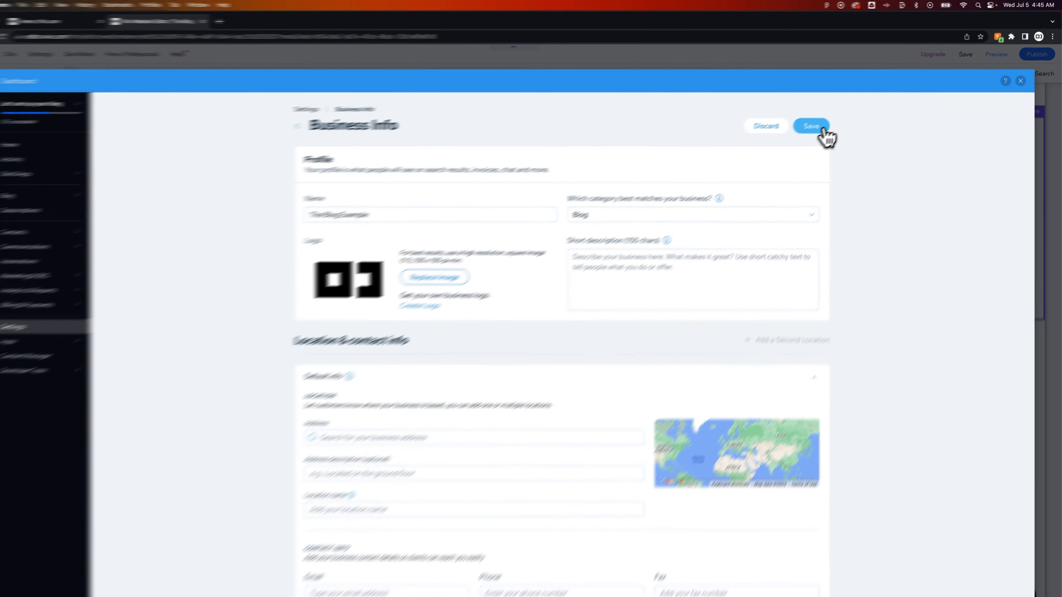
{"action": "left_click", "coordinate": [811, 127]}
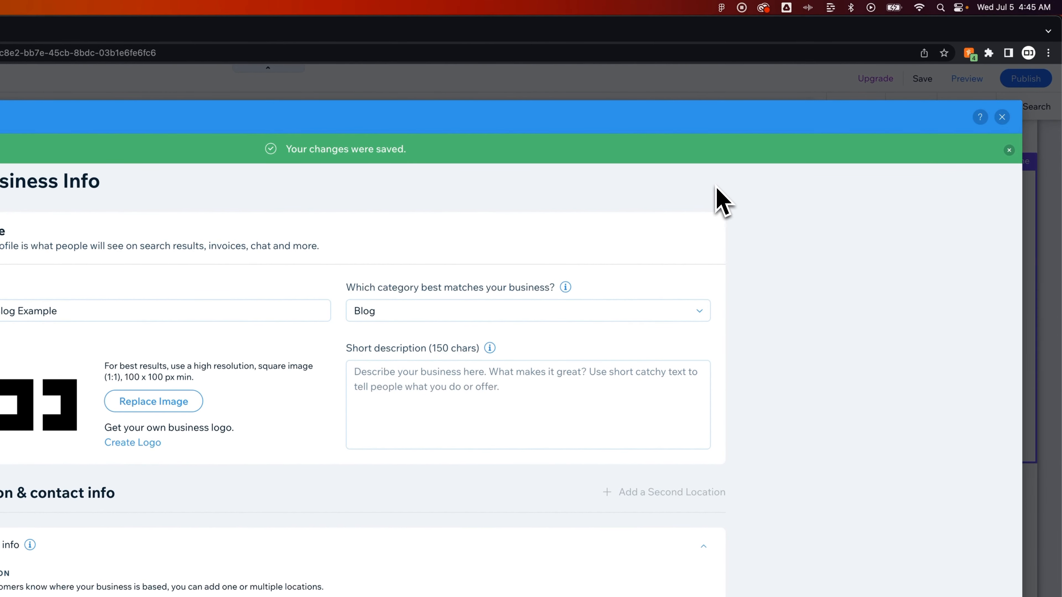
{"action": "mouse_move", "coordinate": [1002, 116]}
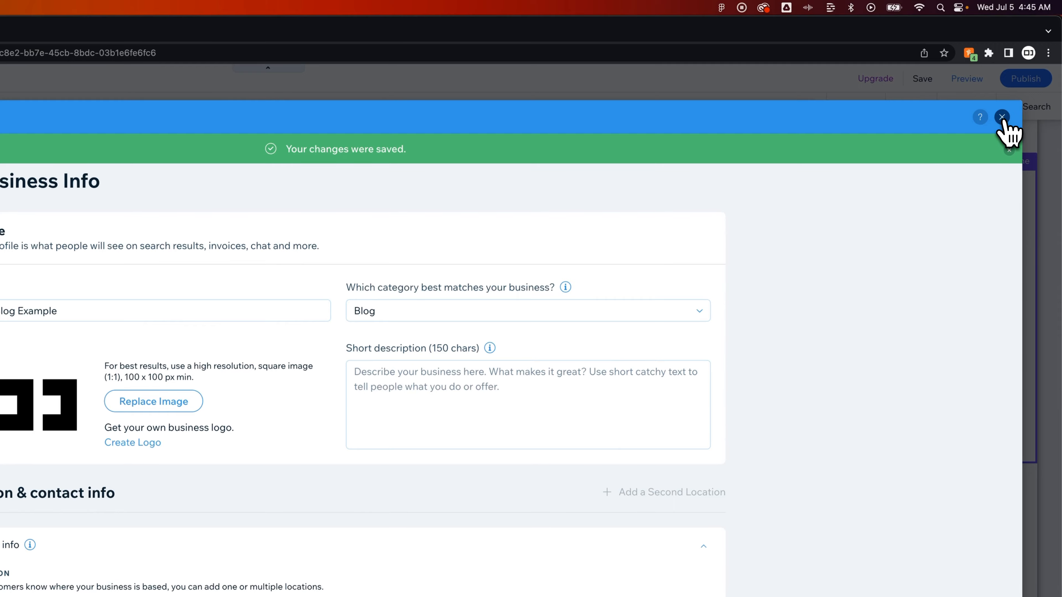
- Close the Dashboard and dismiss the Add Elements panel to show the header logo on the canvas
{"action": "left_click", "coordinate": [1002, 116]}
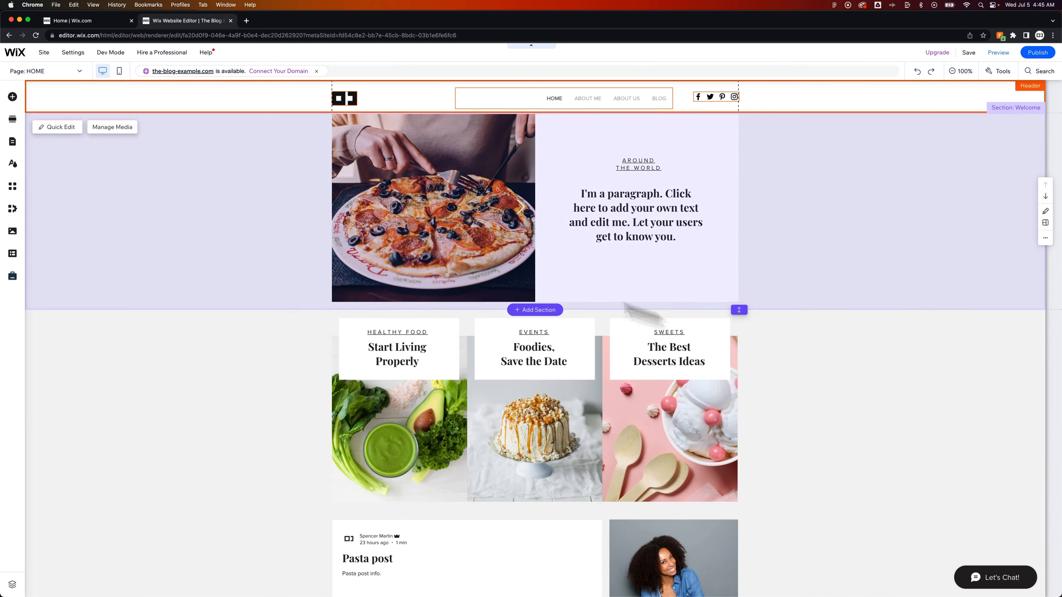
{"action": "left_click", "coordinate": [12, 96]}
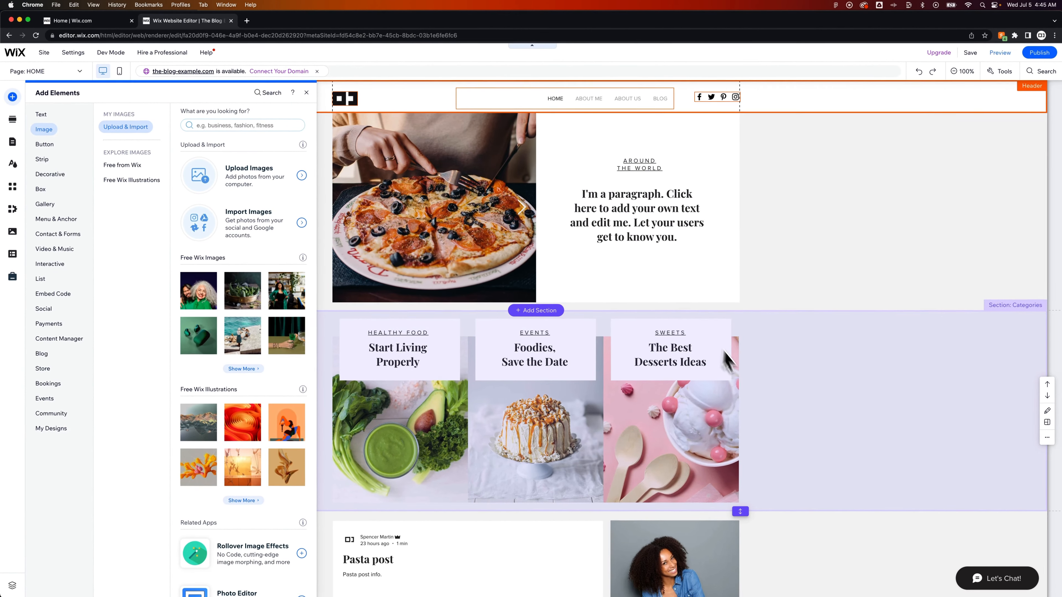
{"action": "left_click", "coordinate": [307, 93]}
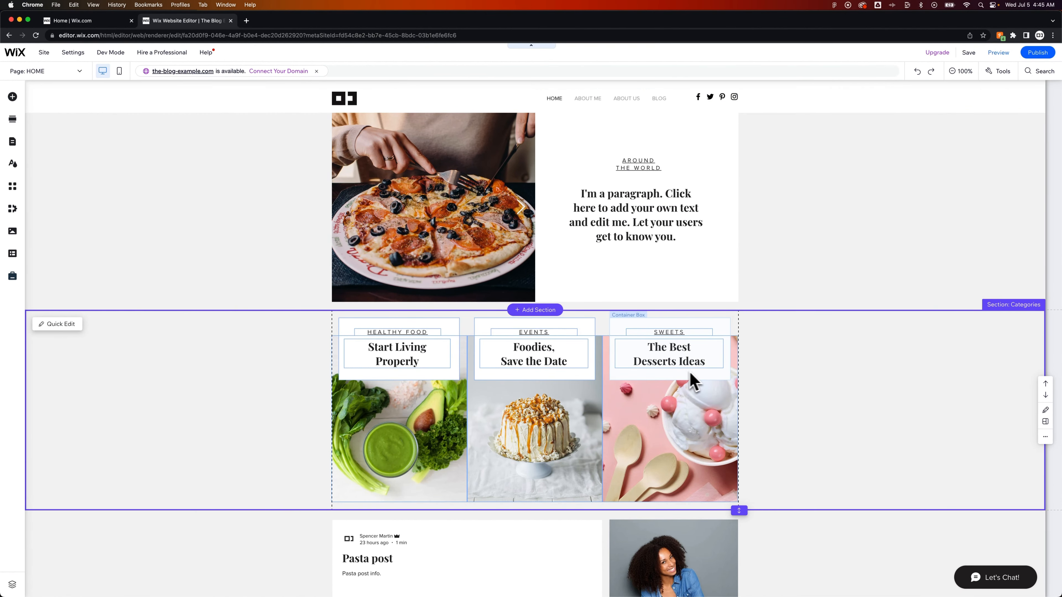
{"action": "mouse_move", "coordinate": [750, 378]}
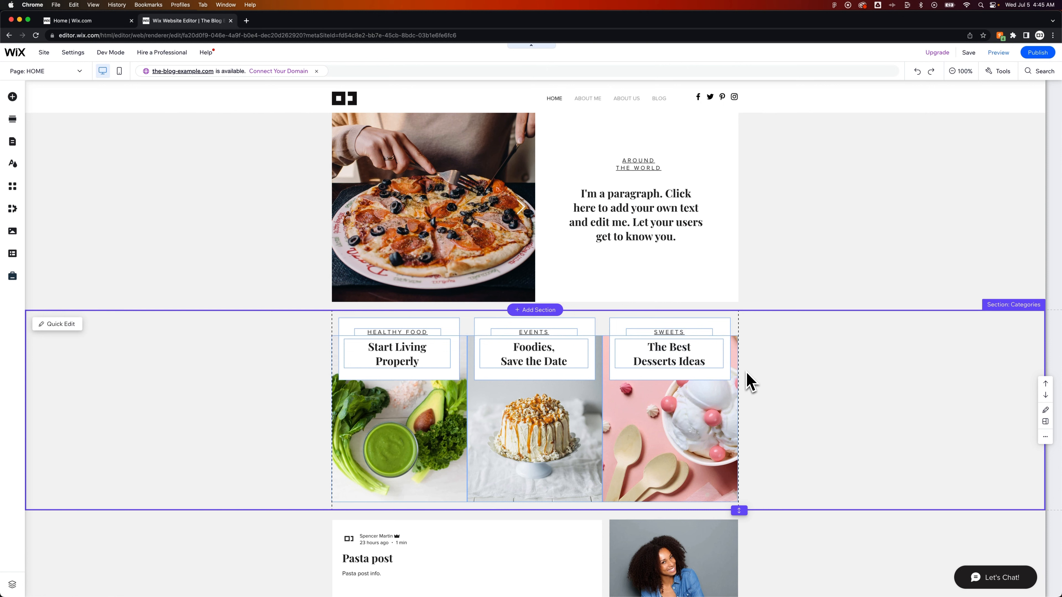